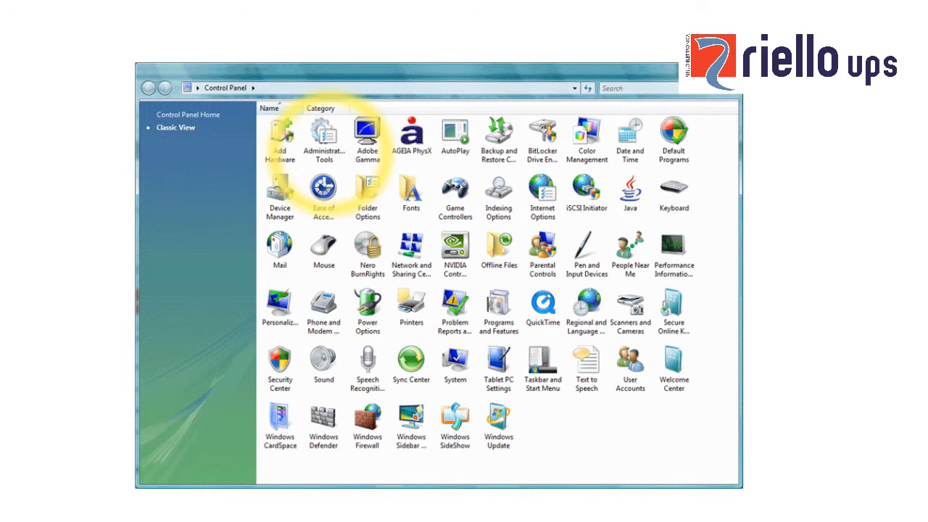
- Launch the UPSMON configuration from the Administrative Tools folder in Control Panel
{"action": "double_click", "coordinate": [323, 140]}
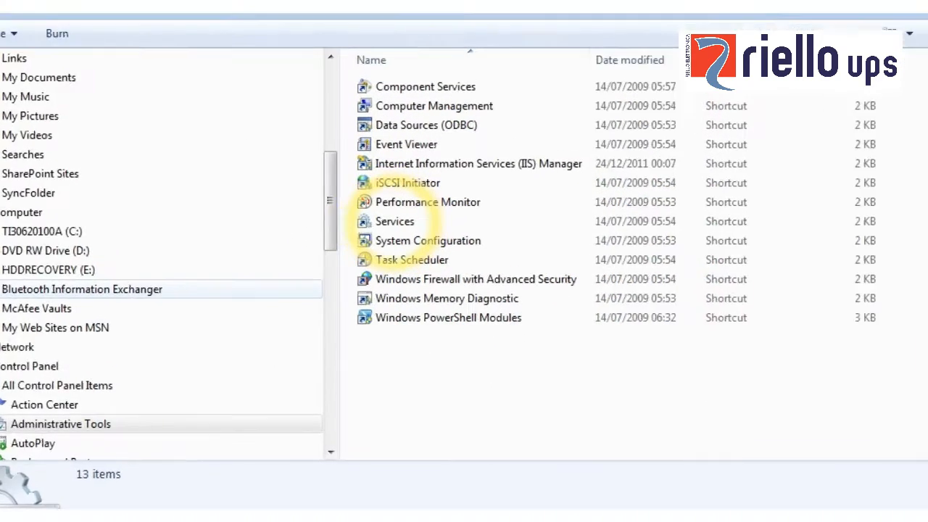
{"action": "double_click", "coordinate": [394, 220]}
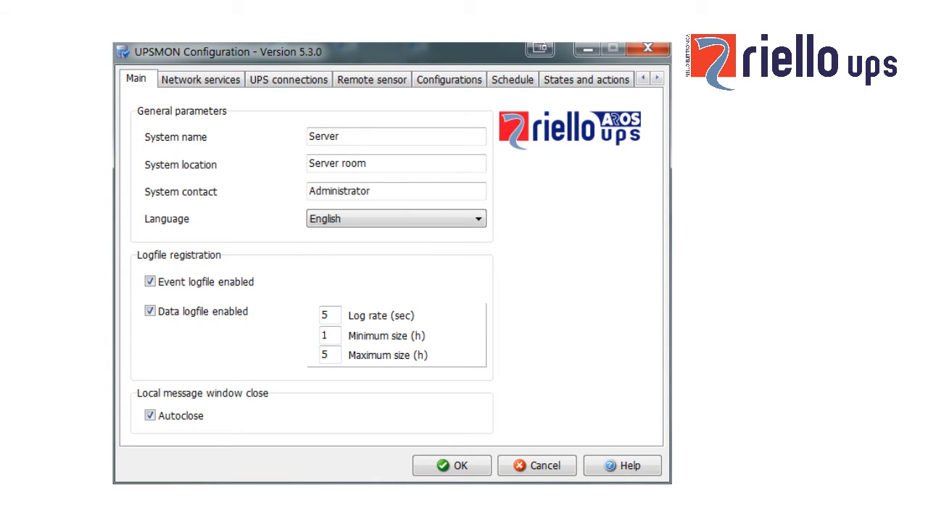
- Switch the configuration to the UPS connections device list, currently empty
{"action": "left_click", "coordinate": [287, 78]}
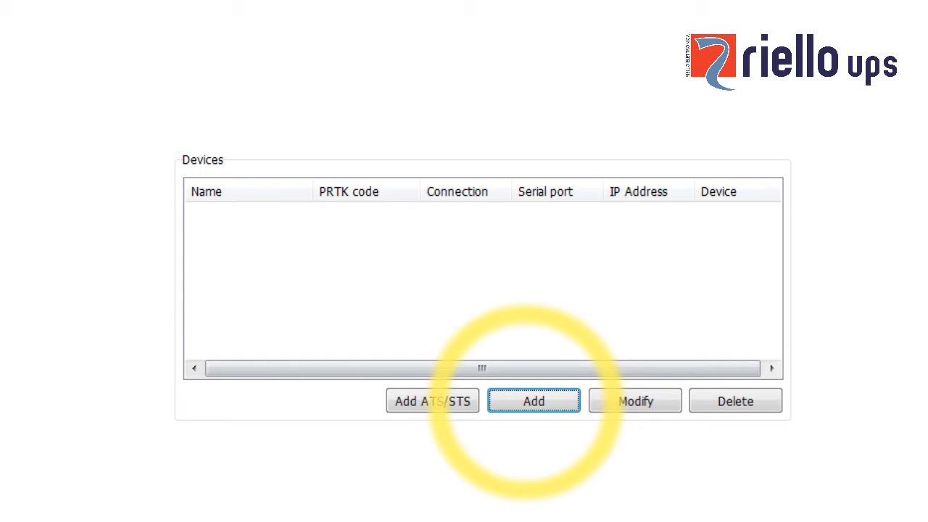
- Add remote UPS 01 with PRTK code GPSER11201RU at 192.168.0.172, device number 1
{"action": "left_click", "coordinate": [534, 400]}
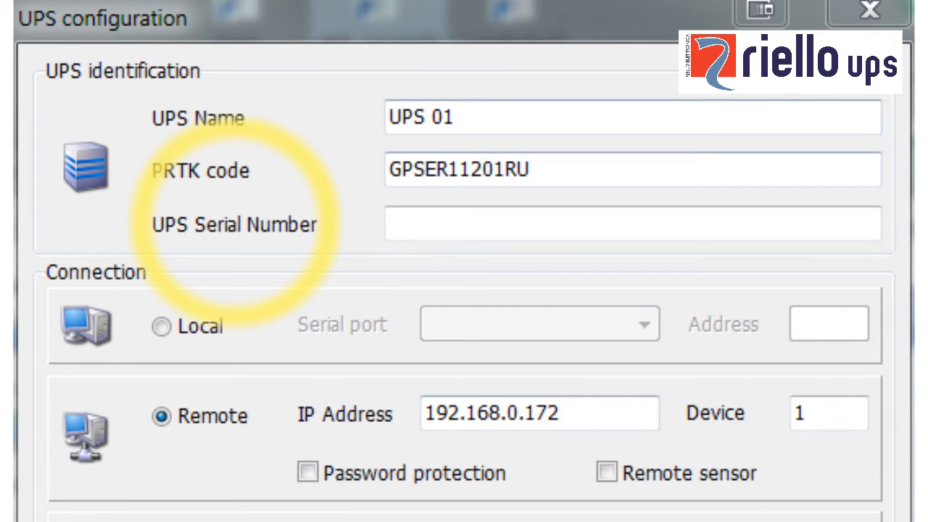
{"action": "scroll", "scroll_direction": "down", "scroll_amount": 3}
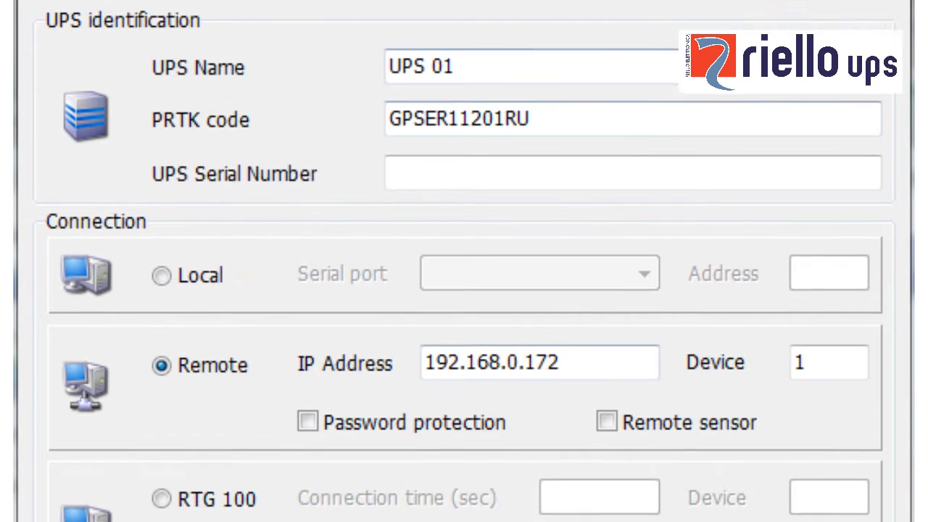
{"action": "scroll", "scroll_direction": "down", "scroll_amount": 3}
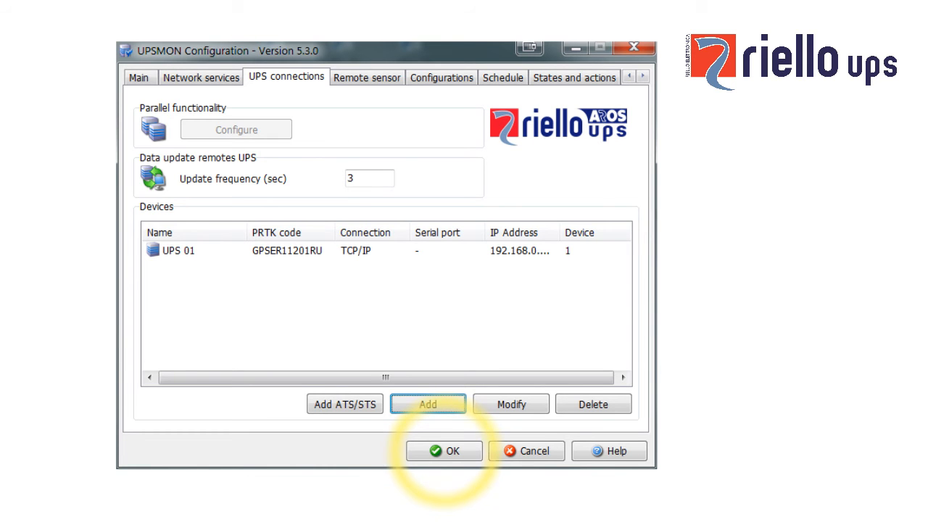
- Save the changed configuration and restart Upsagent so Monitoring lists Local and Remote
{"action": "left_click", "coordinate": [444, 449]}
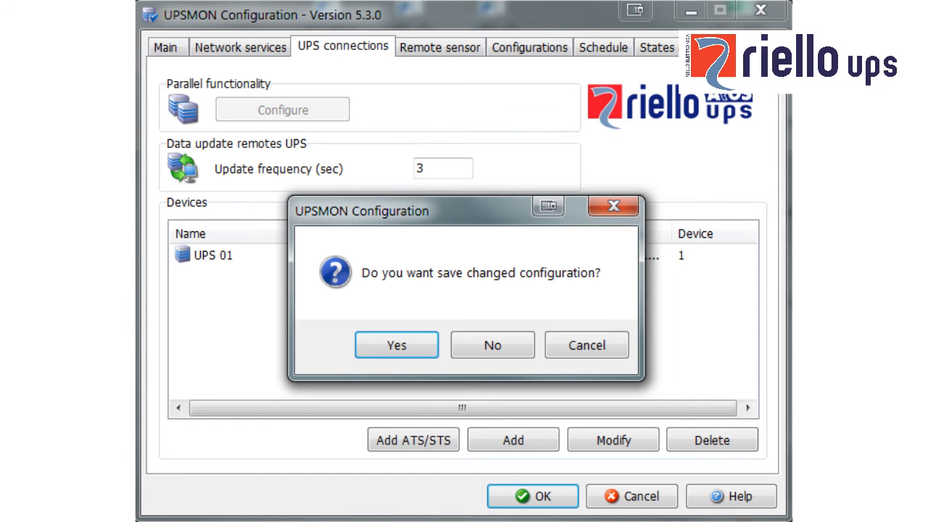
{"action": "left_click", "coordinate": [397, 345]}
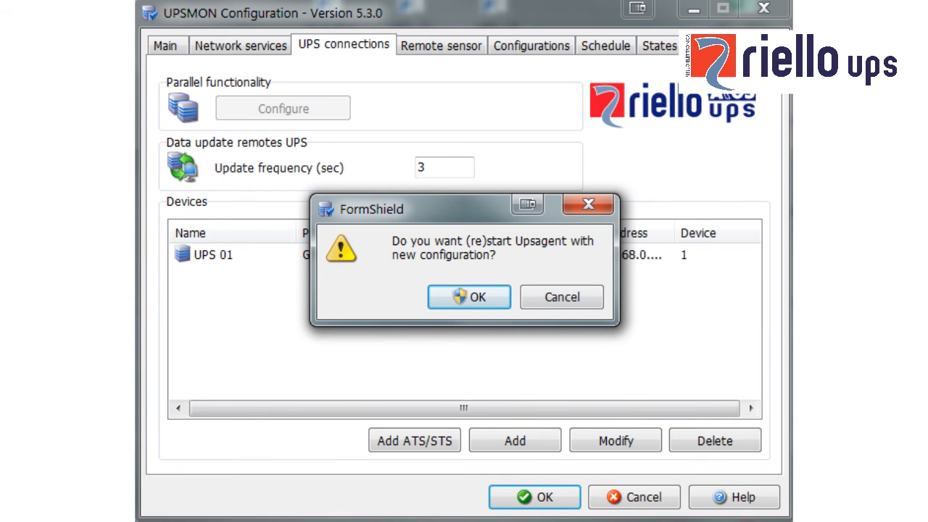
{"action": "left_click", "coordinate": [468, 295]}
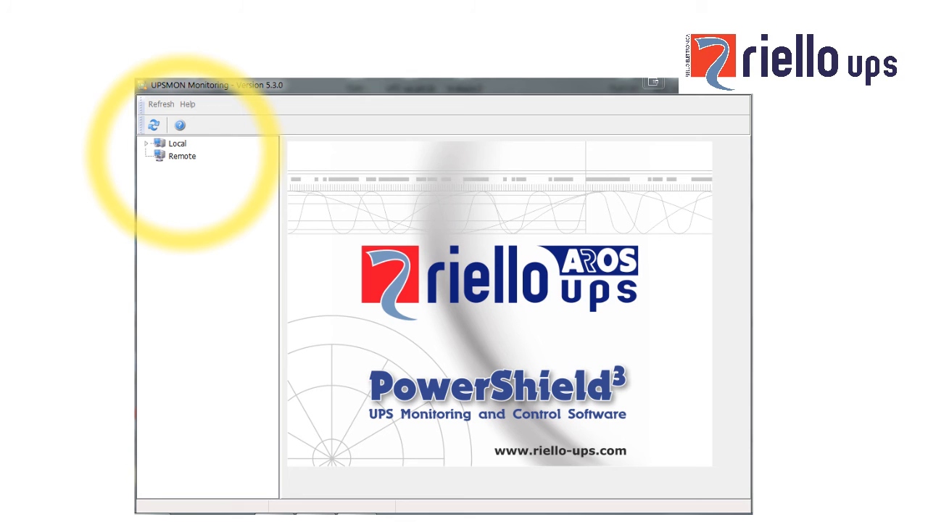
- Refresh the device tree and select UPS 01 under Local to show its live status readings
{"action": "left_click", "coordinate": [148, 144]}
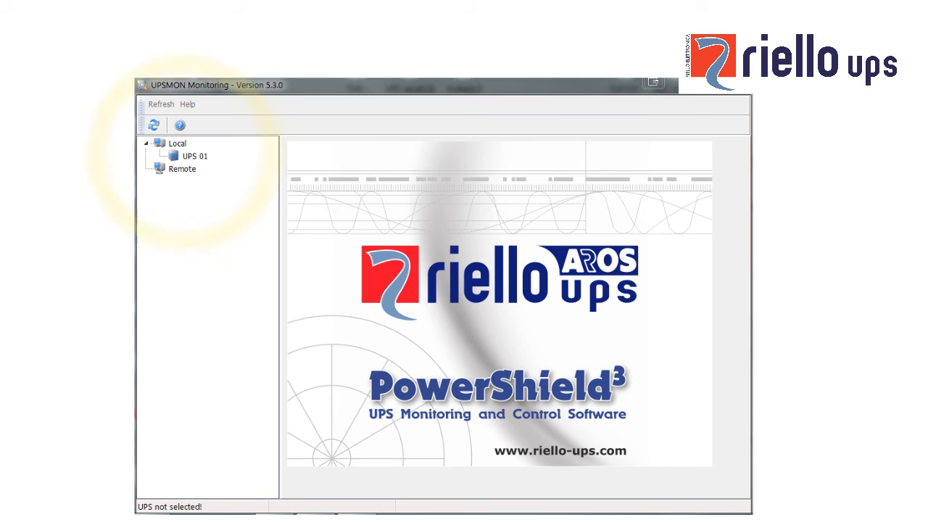
{"action": "left_click", "coordinate": [194, 156]}
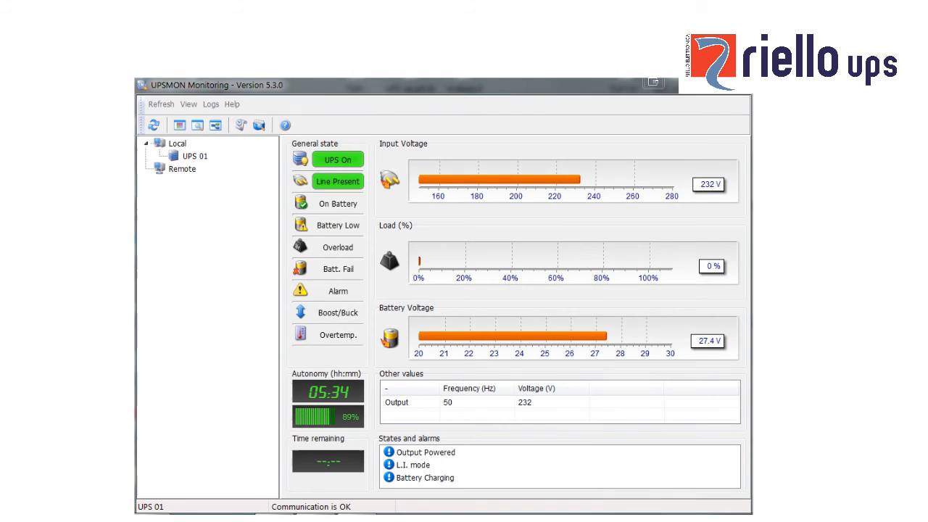